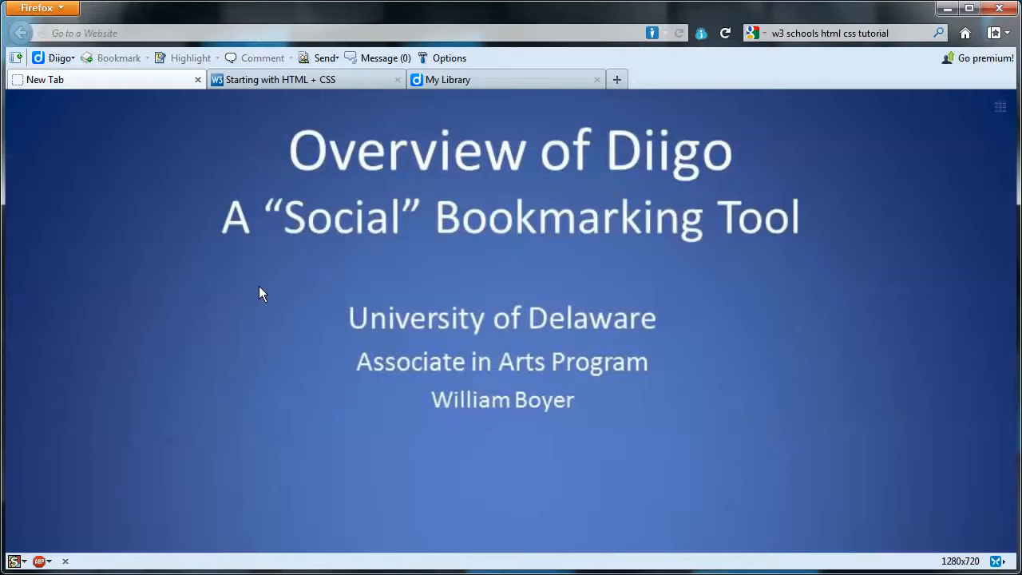
mouse_move(131, 75)
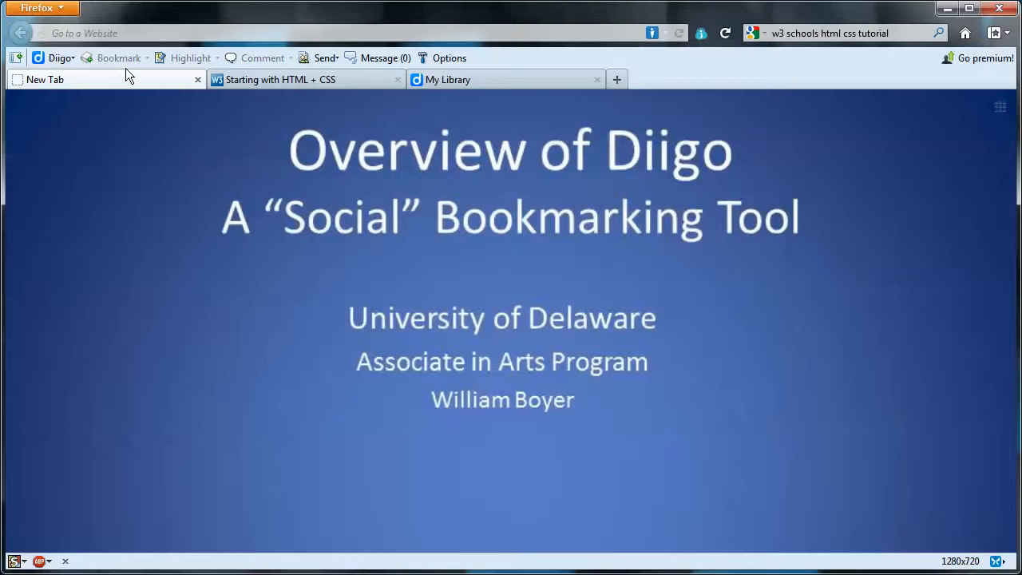
mouse_move(200, 119)
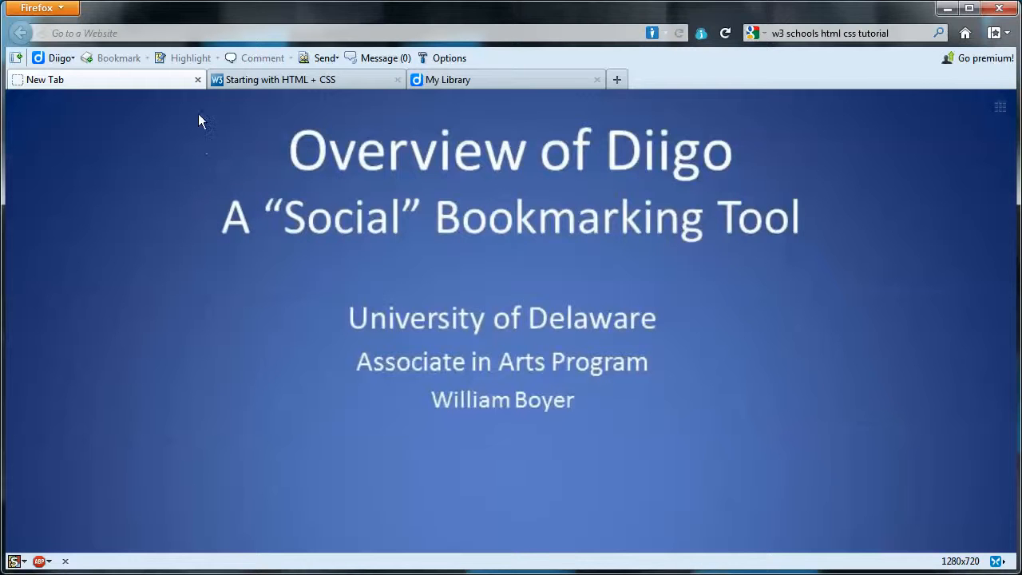
mouse_move(220, 169)
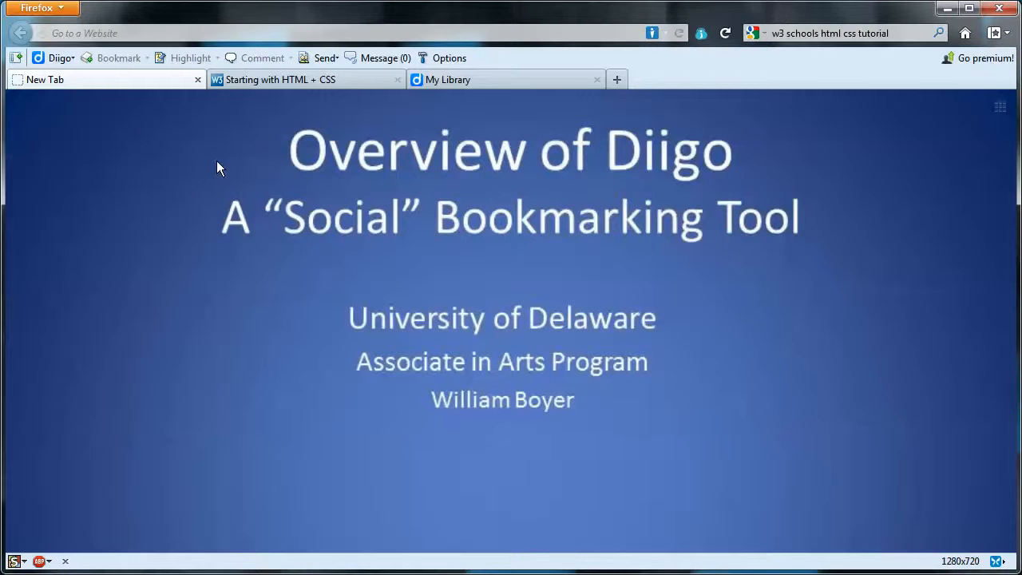
mouse_move(237, 121)
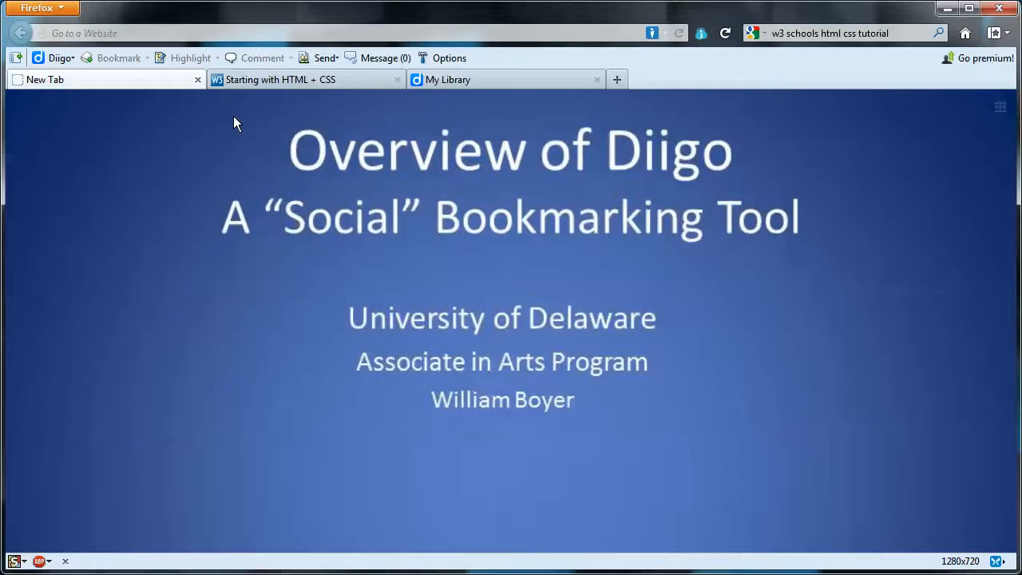
- Switch to the 'Starting with HTML + CSS' page and select its opening sentence
click(288, 79)
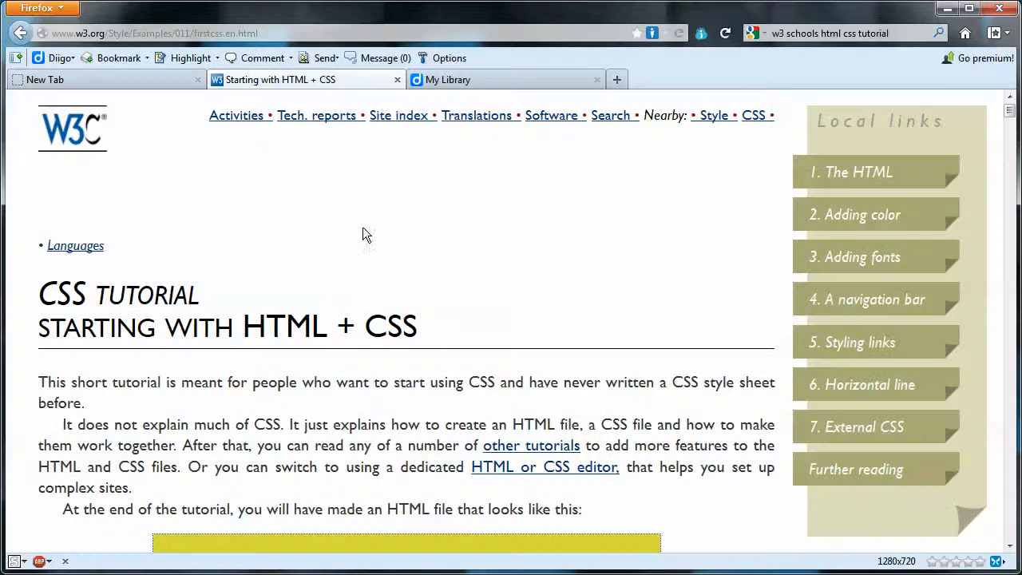
mouse_move(461, 254)
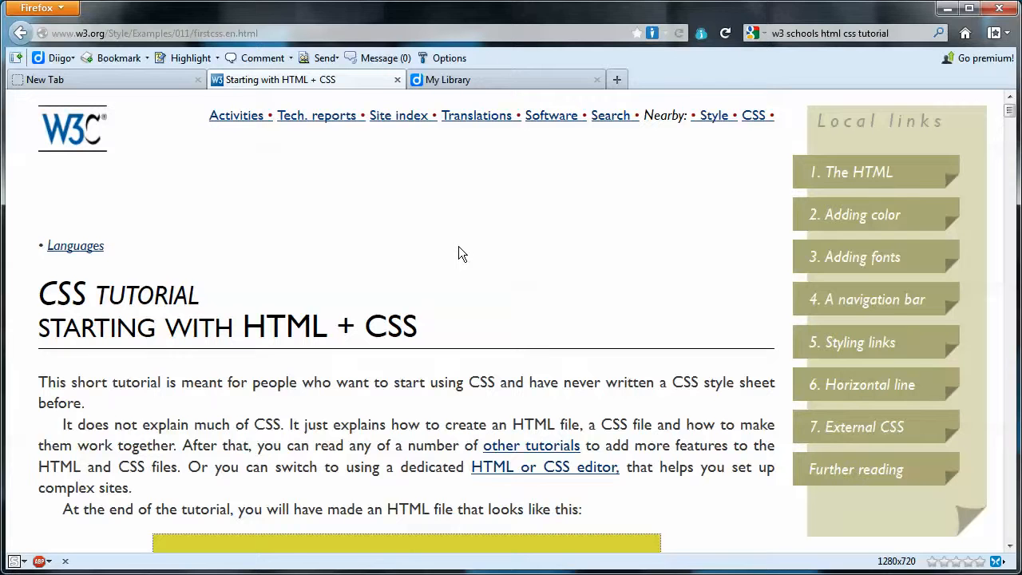
mouse_move(403, 214)
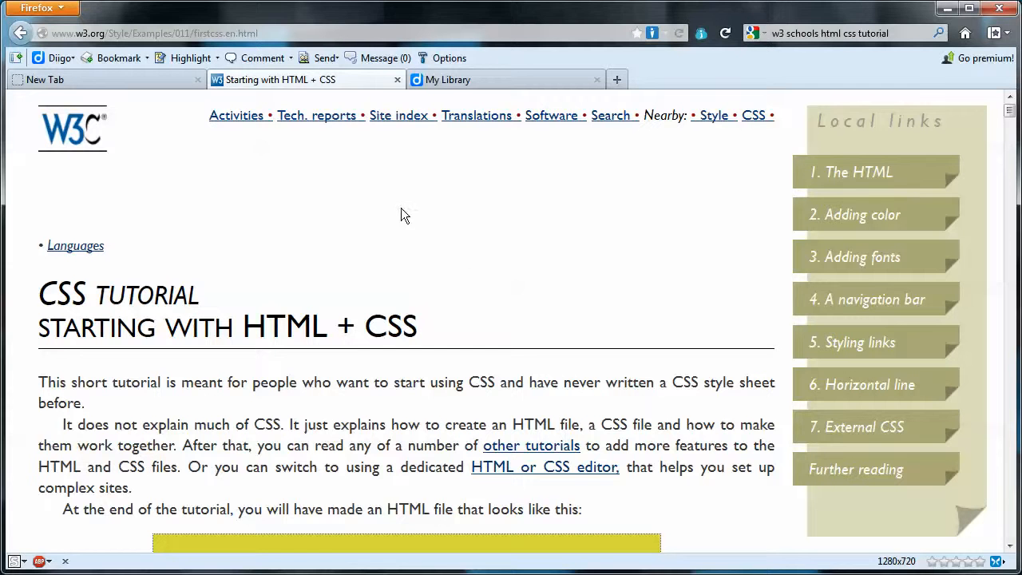
mouse_move(364, 201)
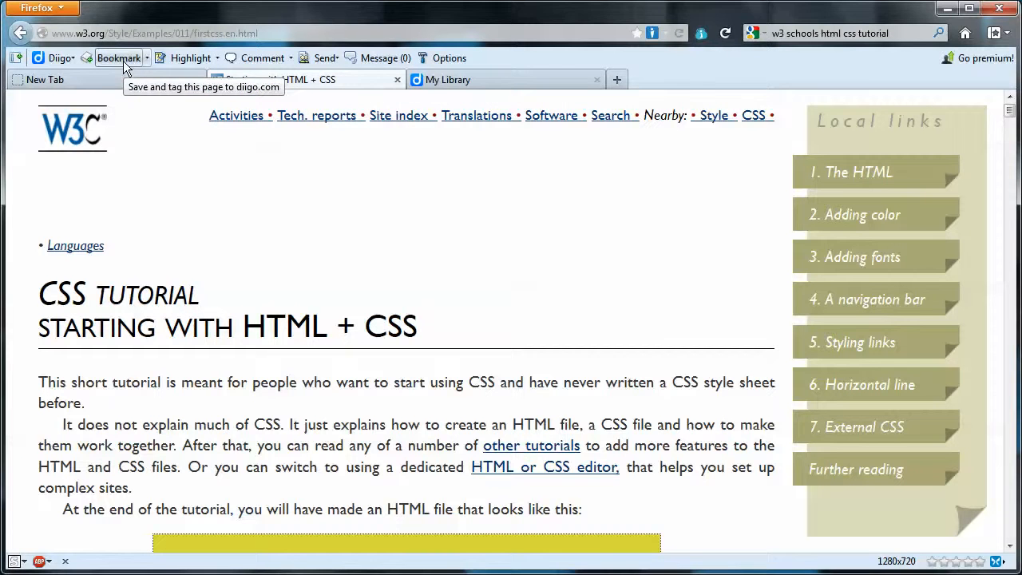
mouse_move(99, 407)
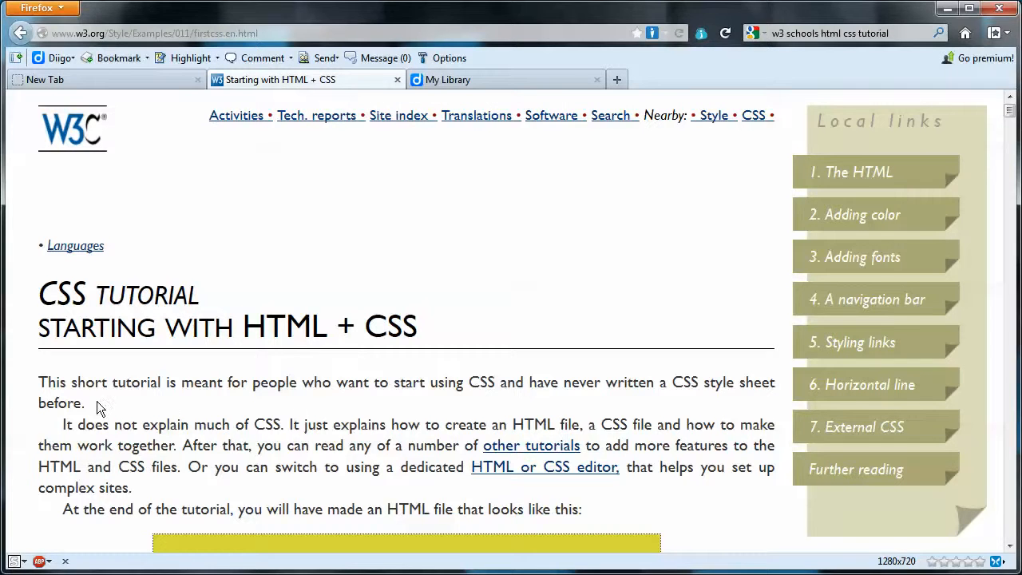
drag(38, 381, 85, 402)
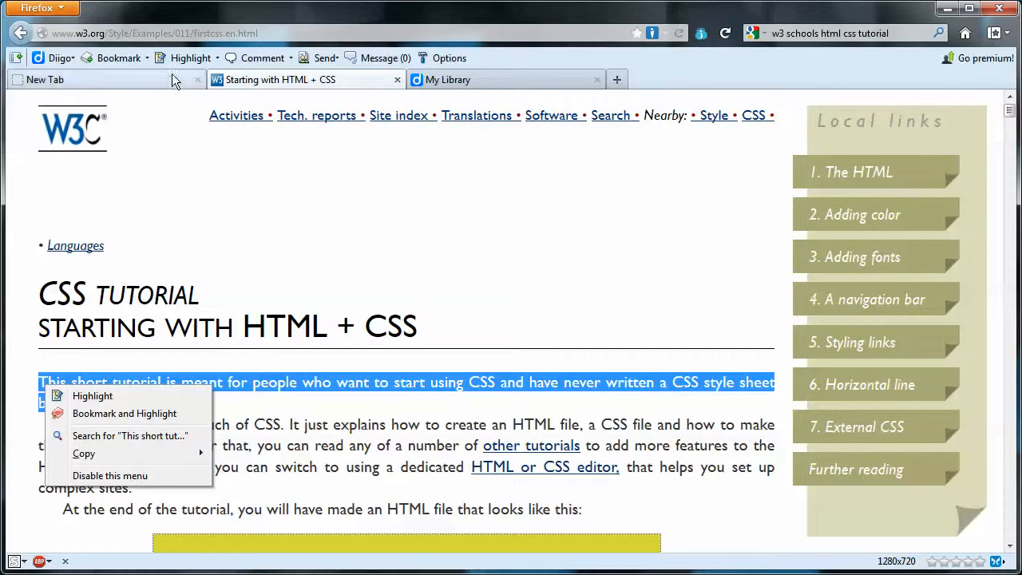
mouse_move(115, 58)
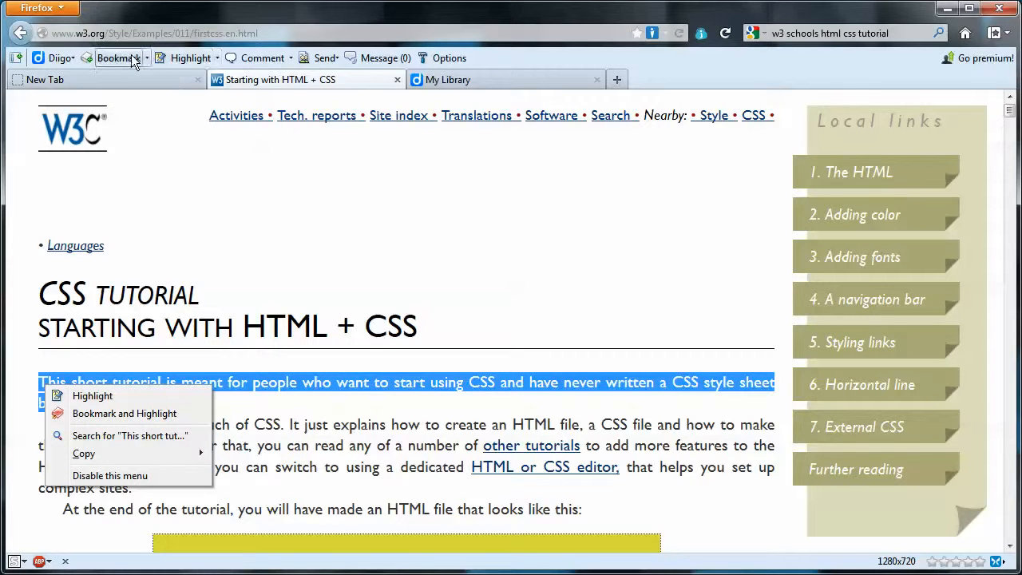
- Bookmark and highlight the sentence, tagging it css, html, tutorial and cisc103
click(124, 412)
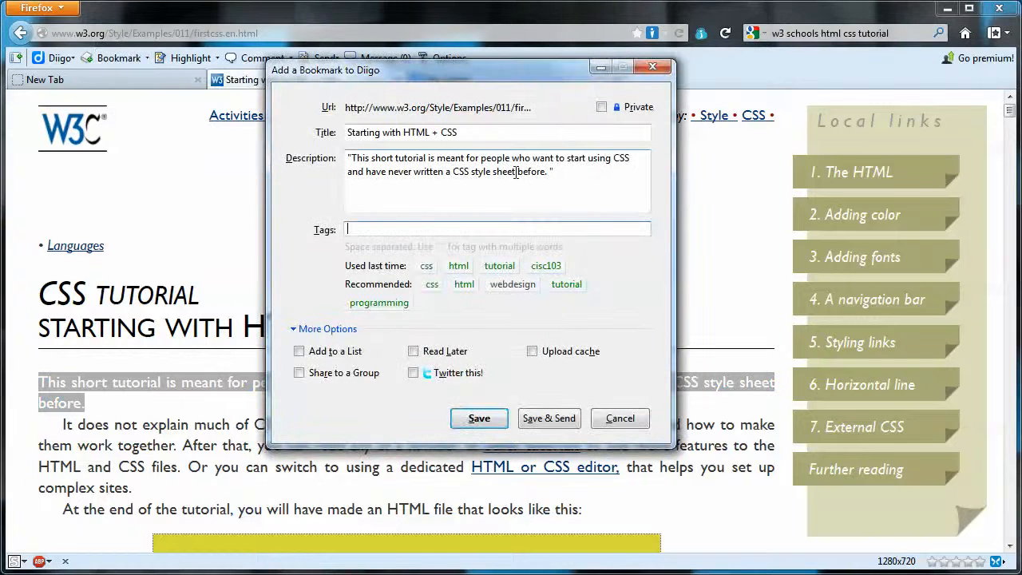
mouse_move(527, 189)
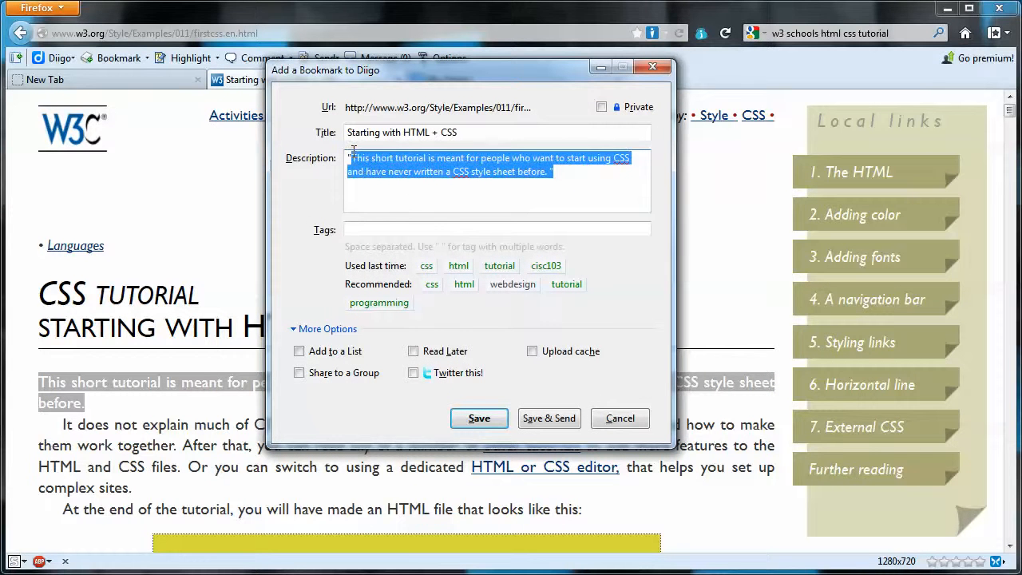
click(569, 174)
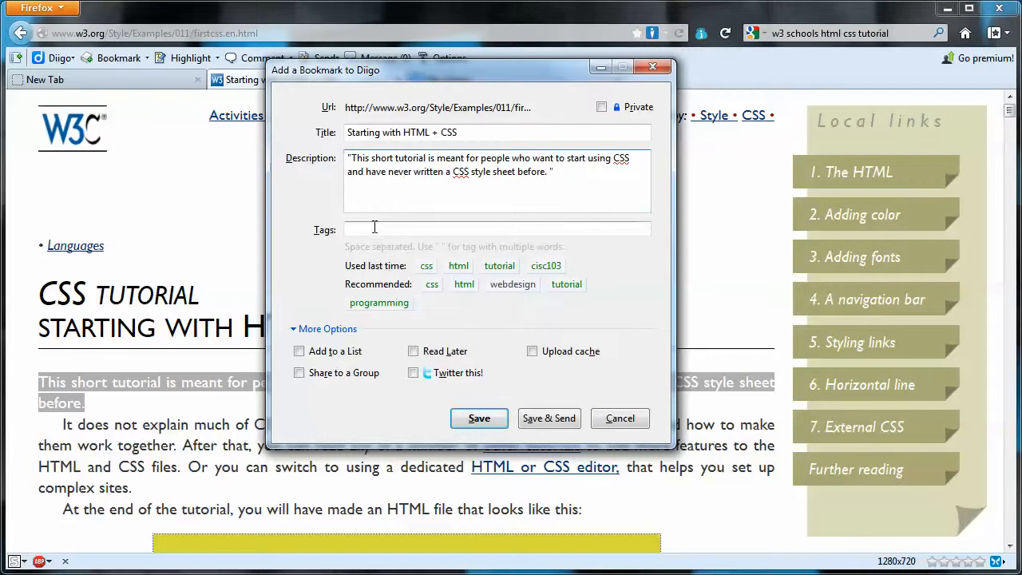
click(495, 230)
text(css)
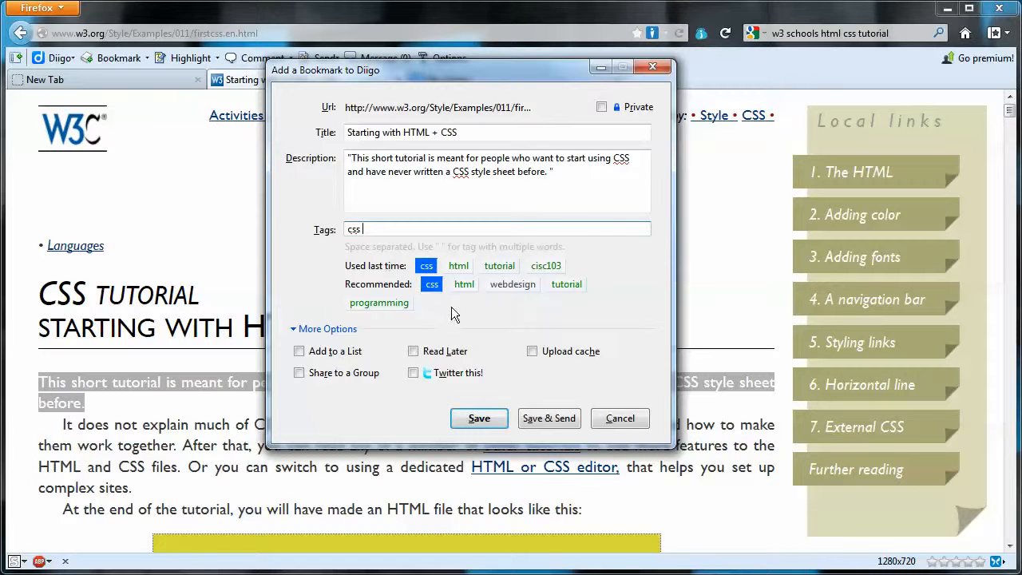
click(463, 284)
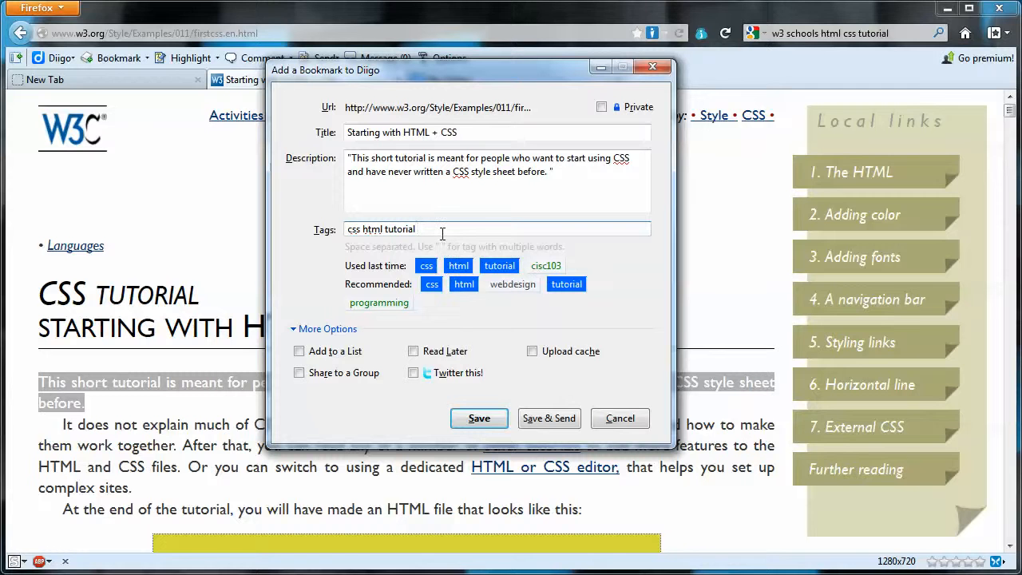
text(cisc103)
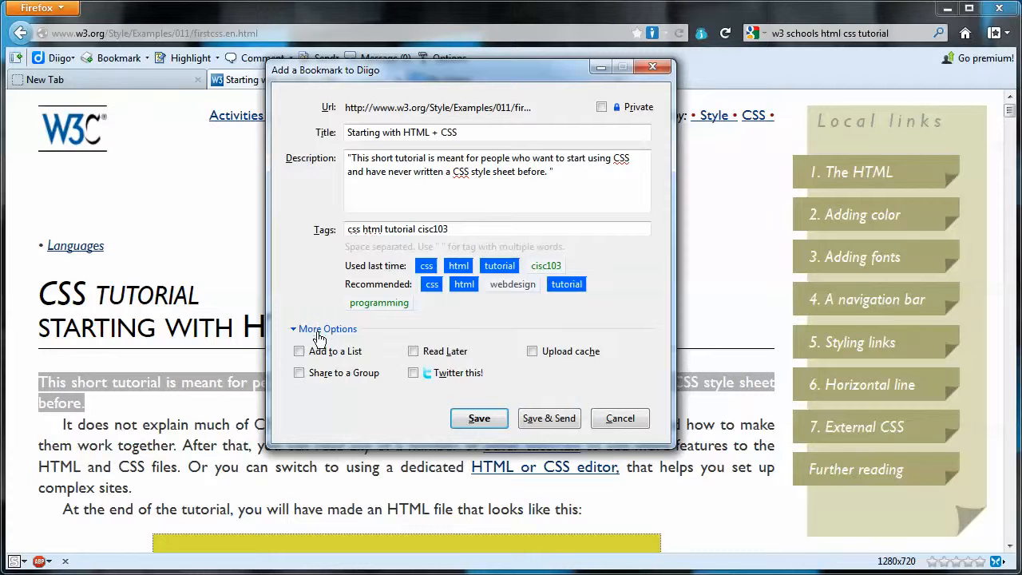
- Share the bookmark to the CISC103 group and save it
click(299, 374)
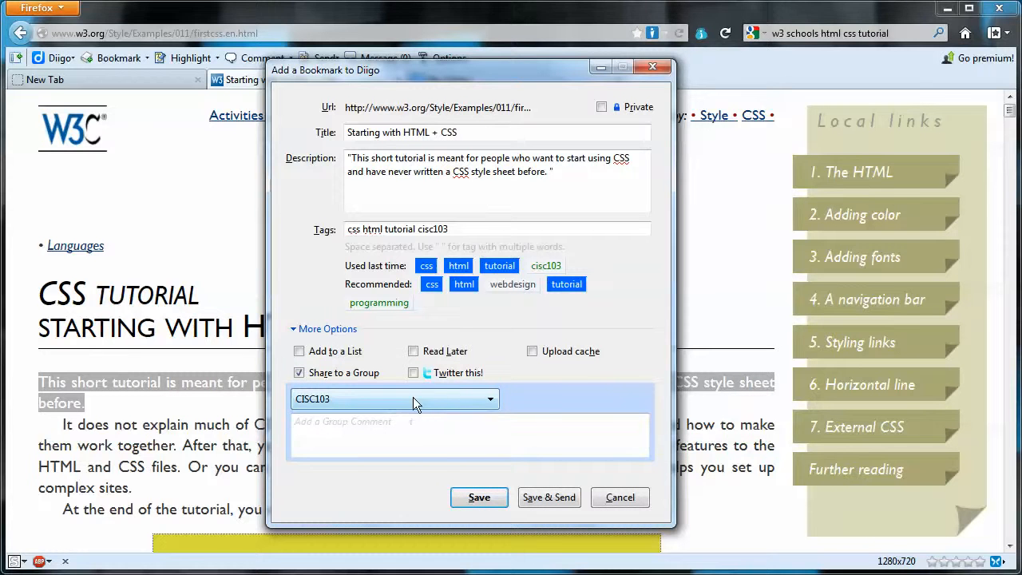
mouse_move(431, 407)
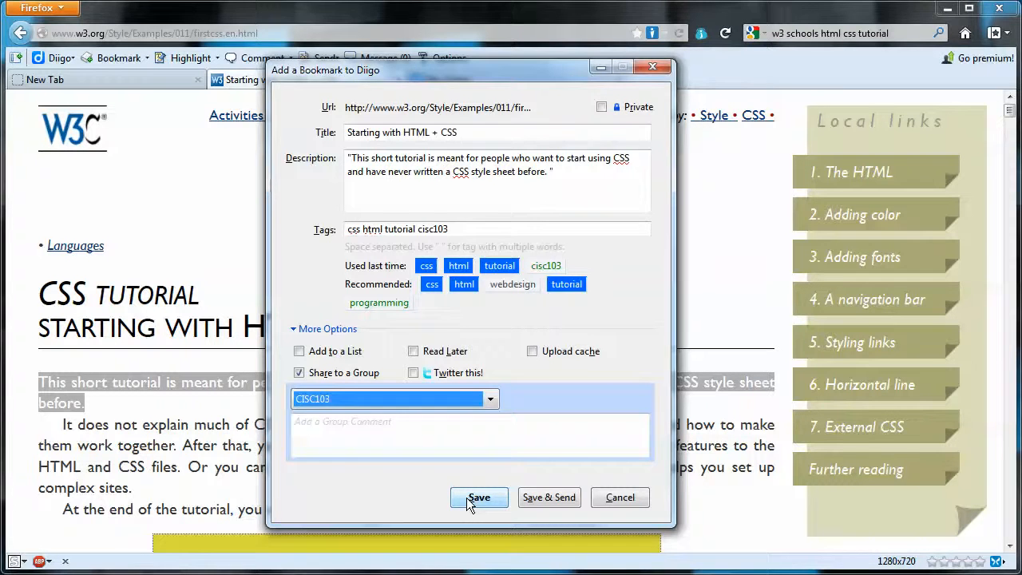
click(479, 497)
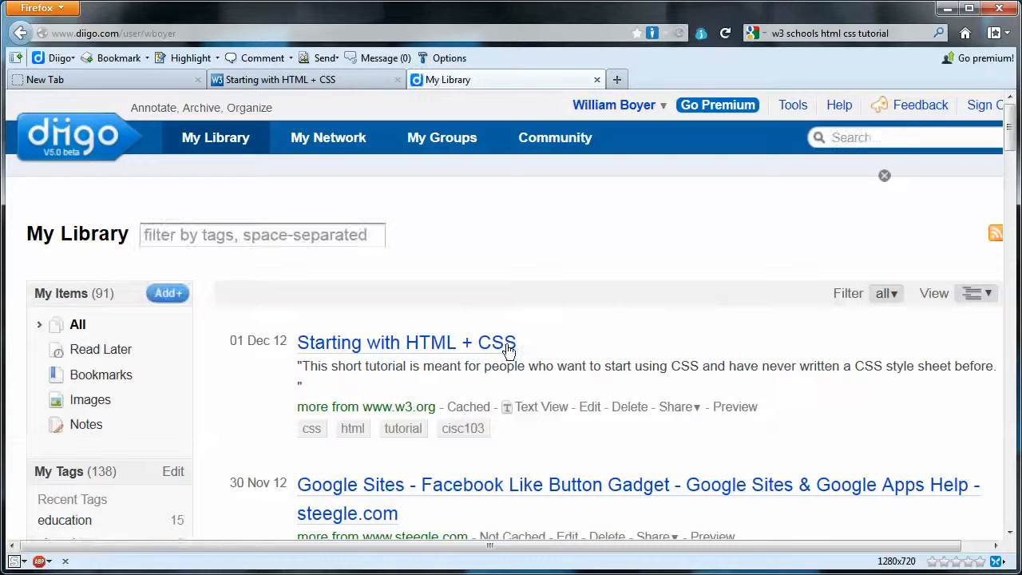
mouse_move(151, 151)
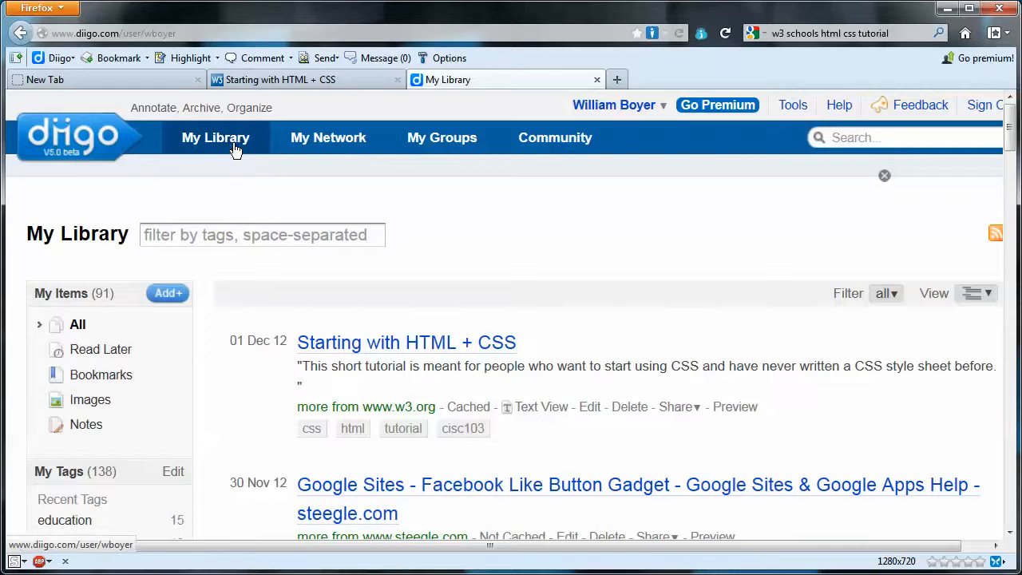
mouse_move(594, 272)
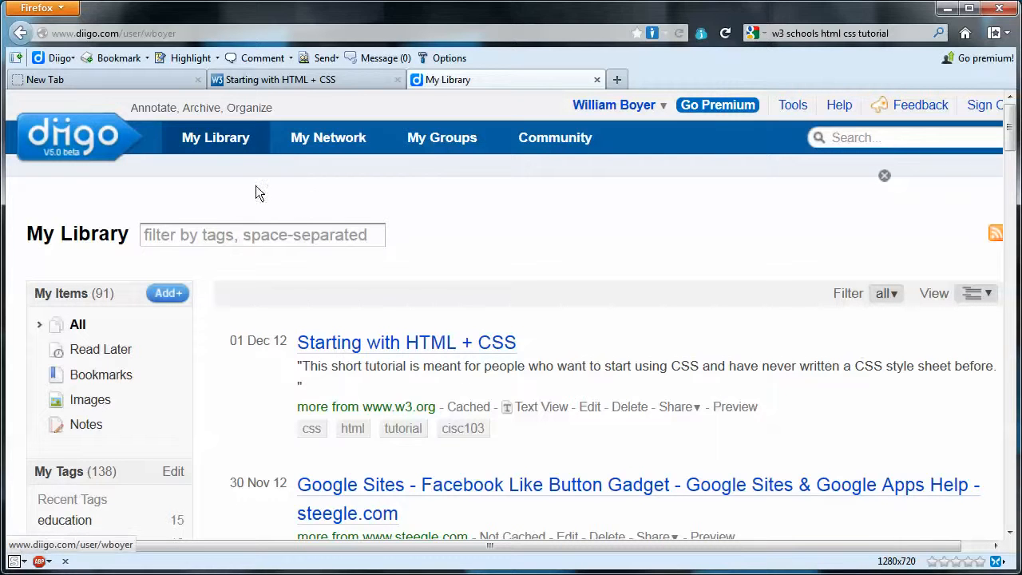
mouse_move(328, 137)
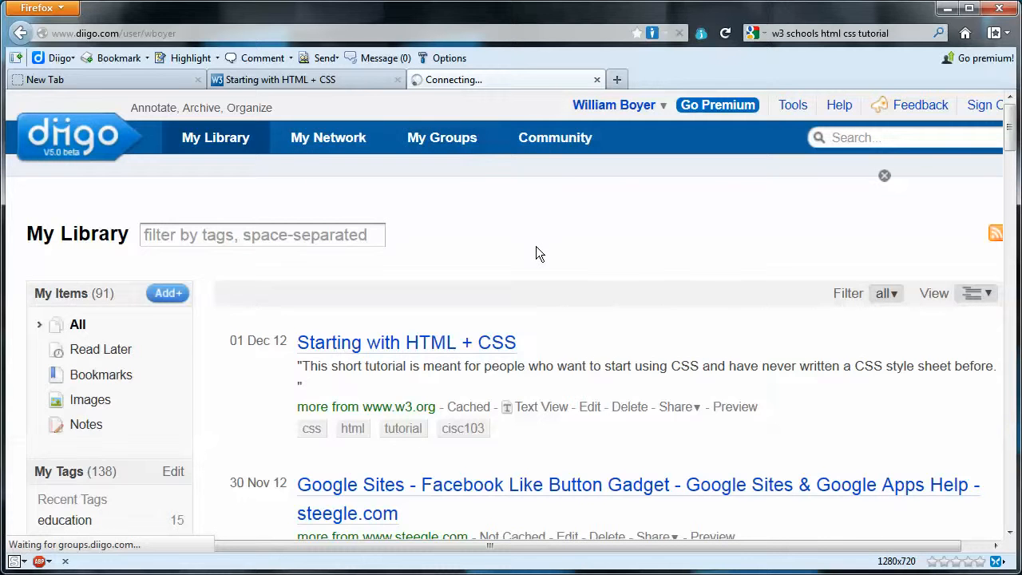
- From My Groups, reach the CISC103 page and reopen the bookmarked CSS tutorial
click(441, 137)
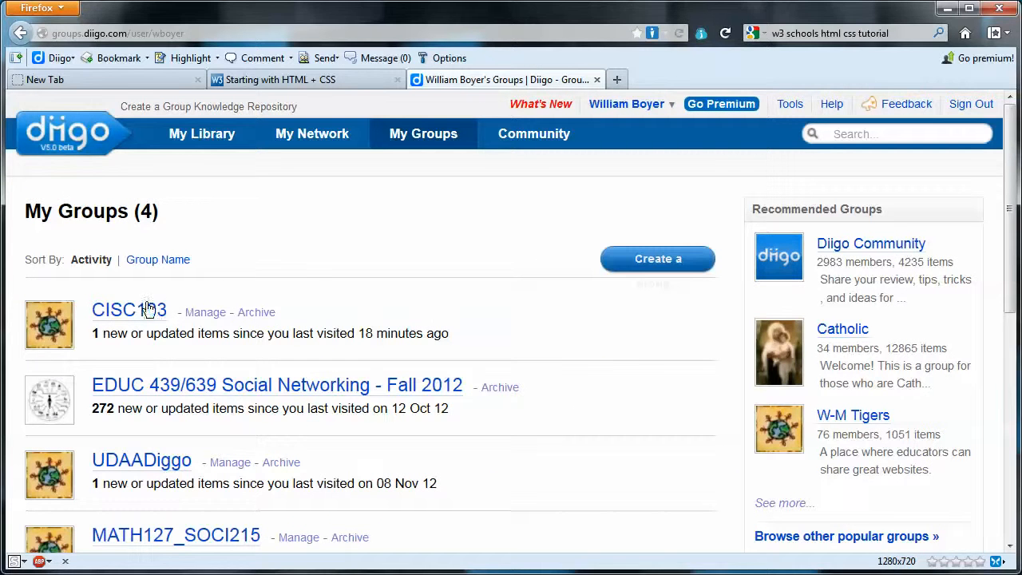
click(129, 310)
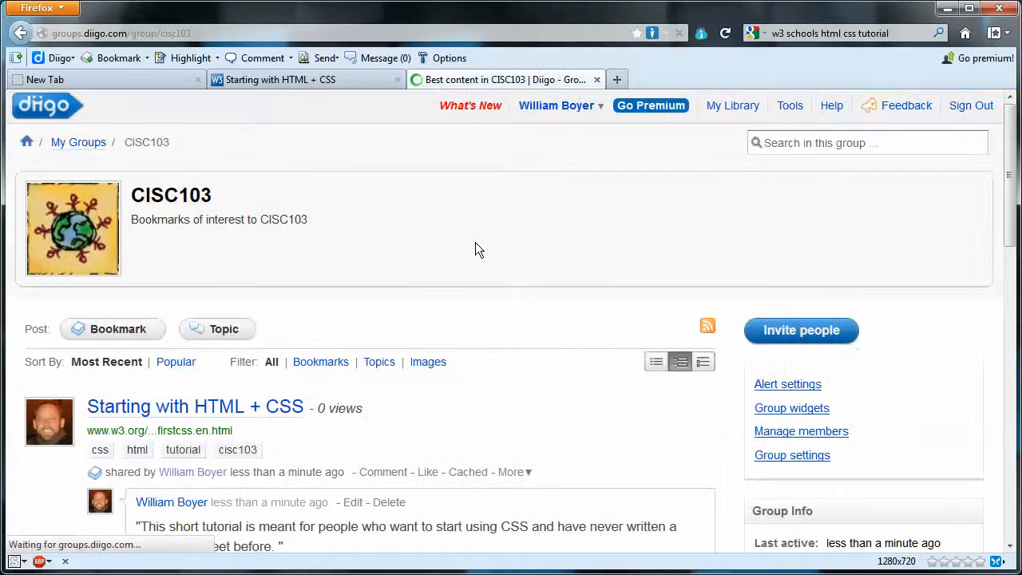
scroll(down, 3)
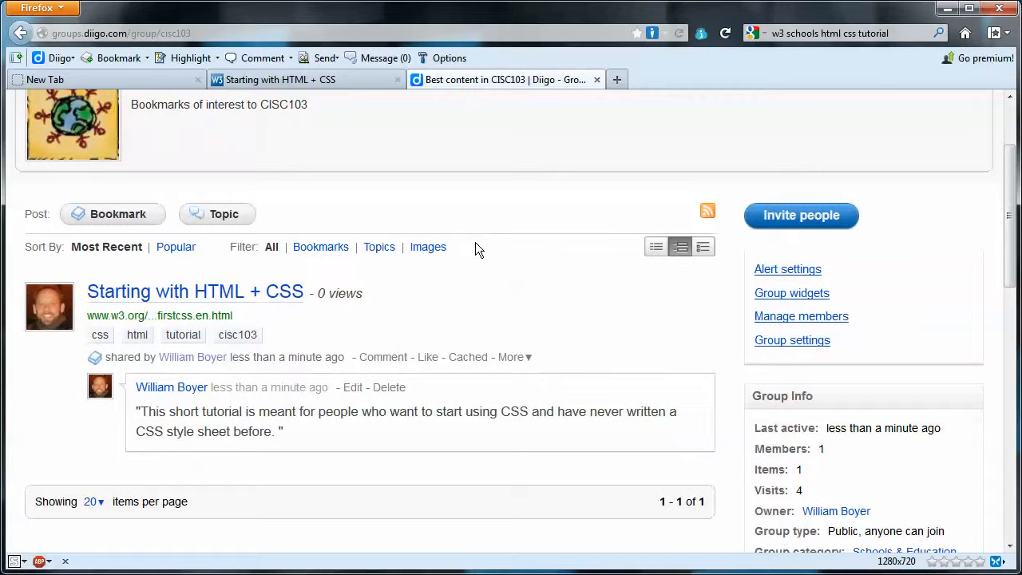
mouse_move(268, 300)
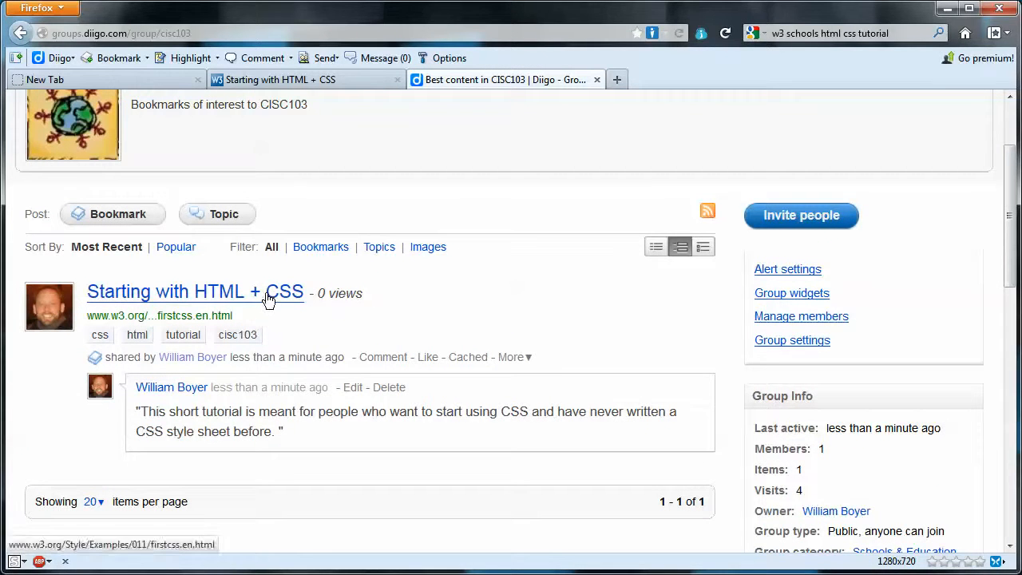
mouse_move(471, 310)
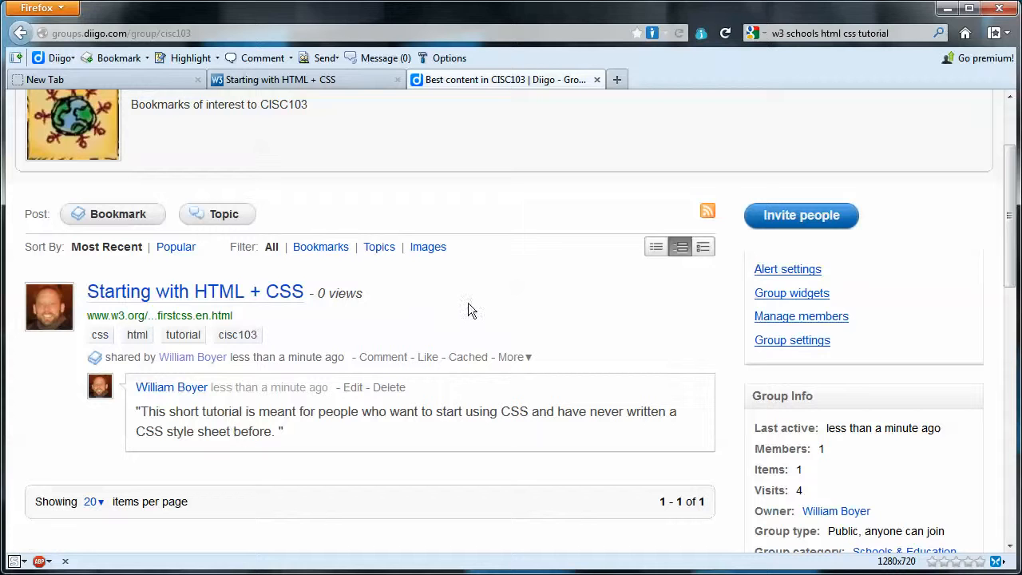
scroll(up, 3)
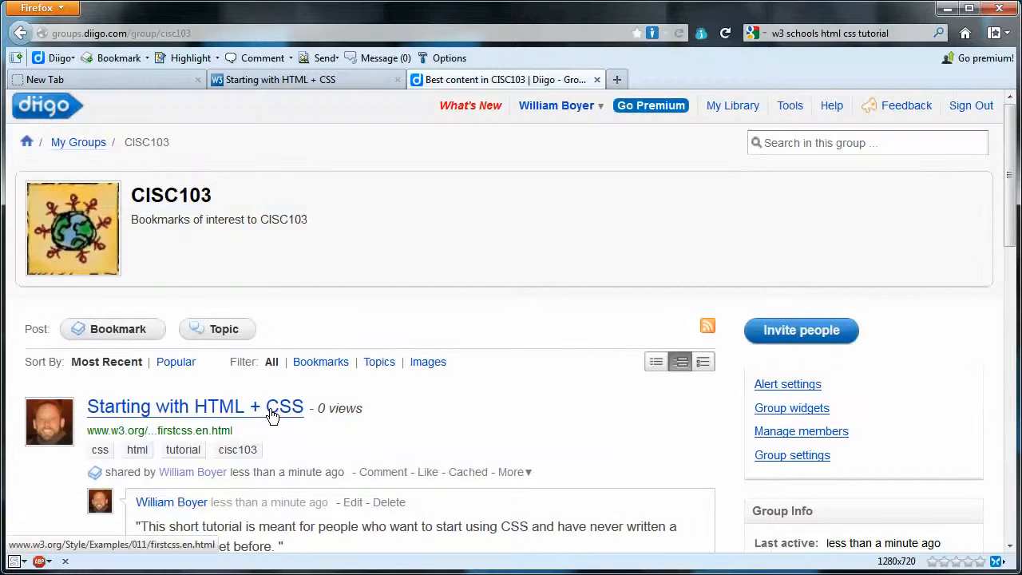
click(188, 407)
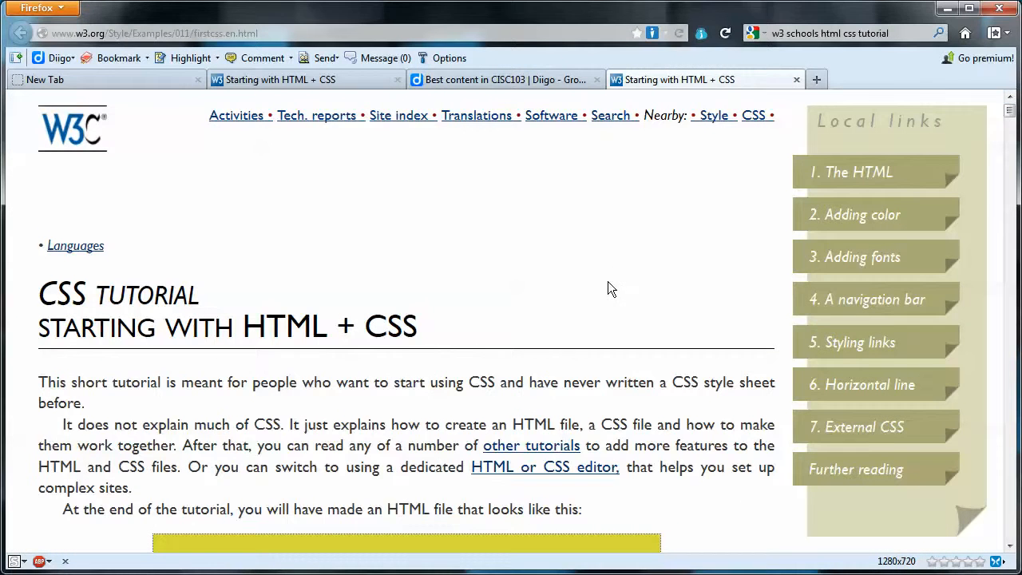
mouse_move(594, 315)
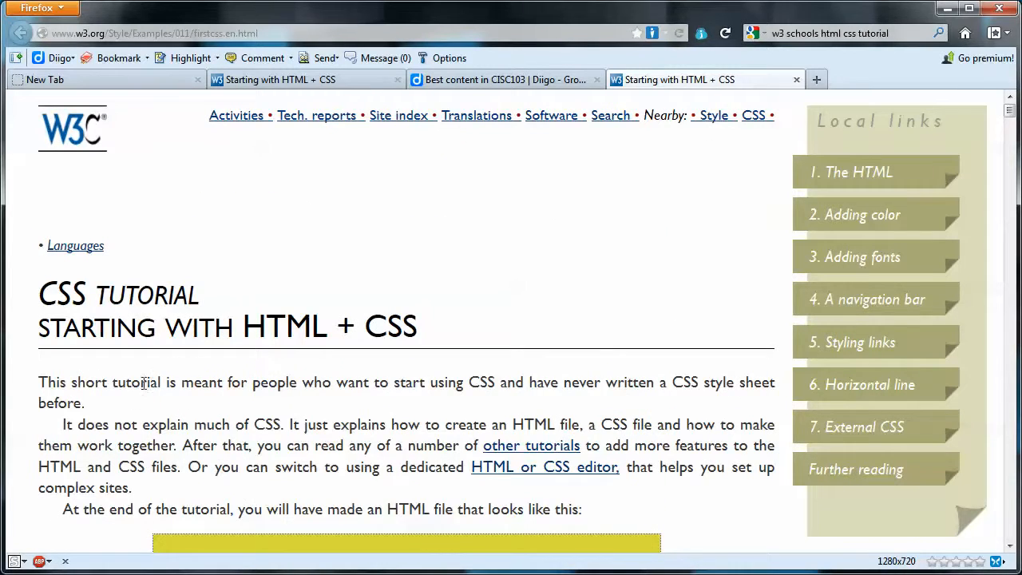
mouse_move(230, 454)
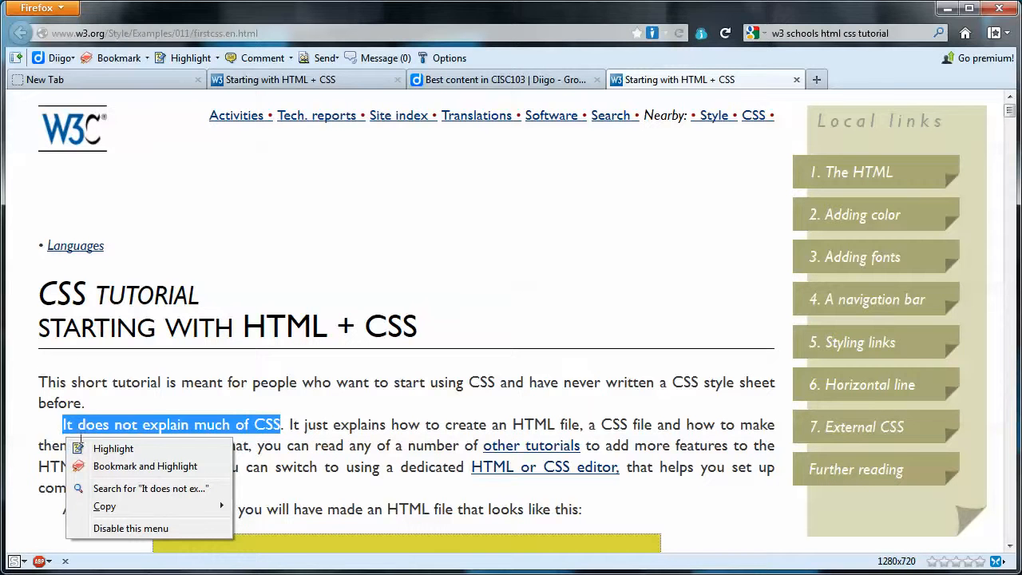
mouse_move(113, 447)
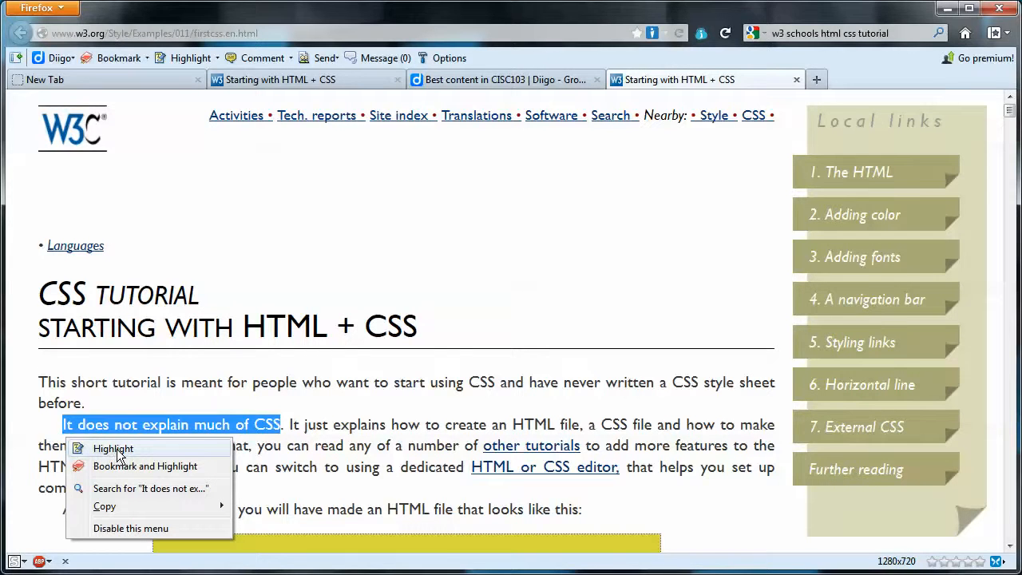
mouse_move(156, 483)
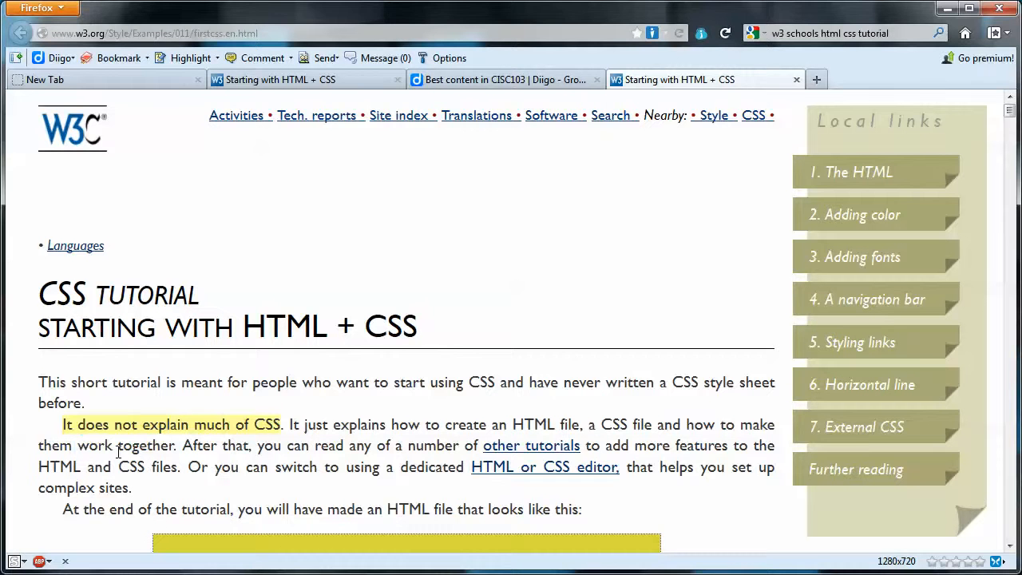
- Highlight "It does not explain much of CSS." in yellow on the tutorial page
scroll(down, 3)
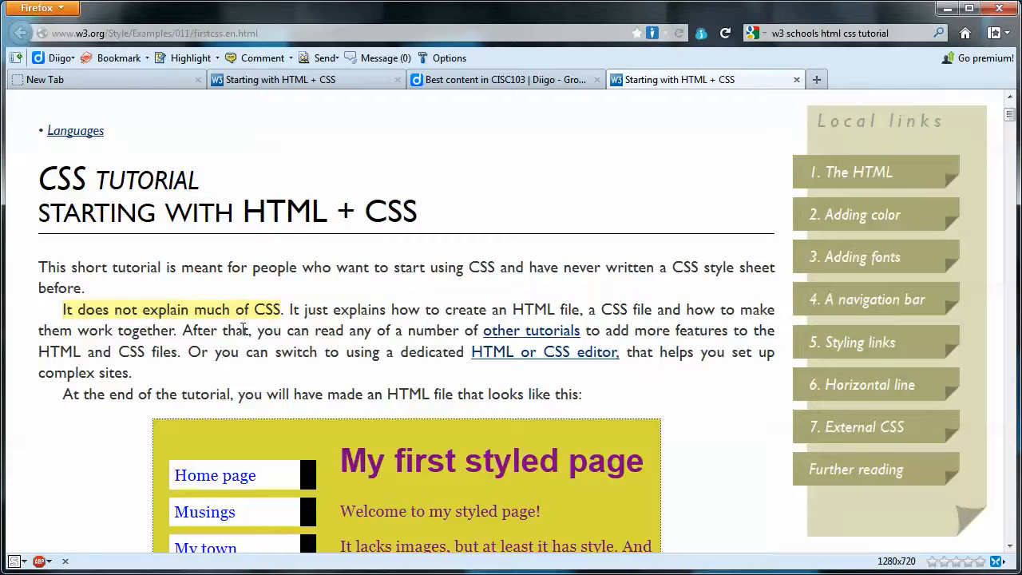
mouse_move(336, 243)
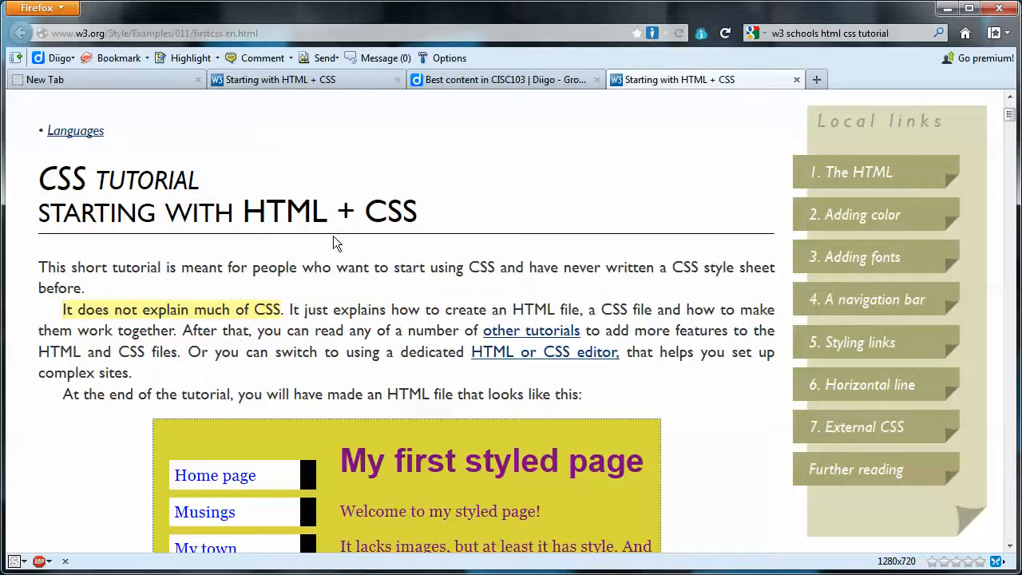
mouse_move(222, 342)
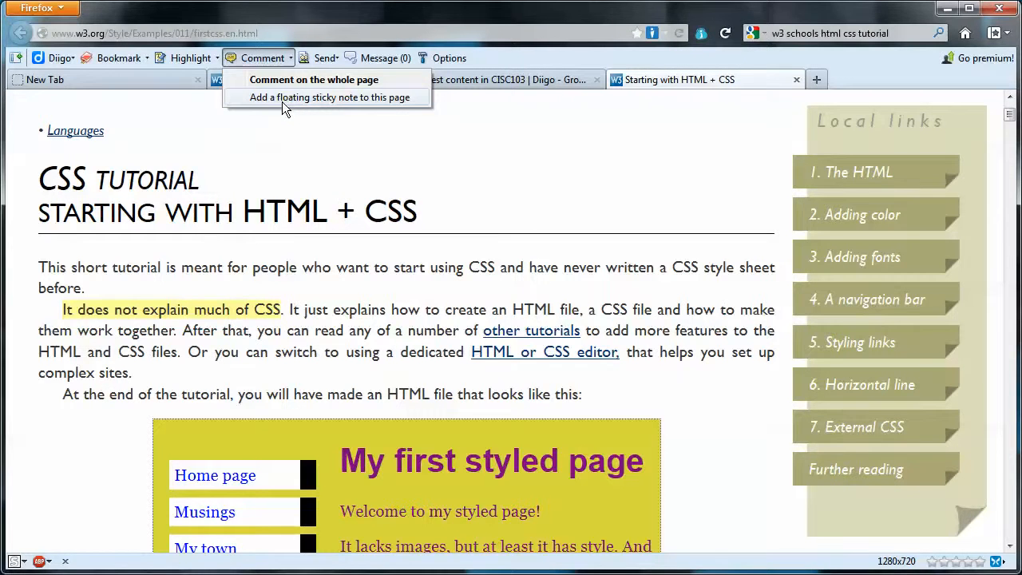
- Post a floating sticky note "this is a comment" shared with the CISC103 group
click(329, 98)
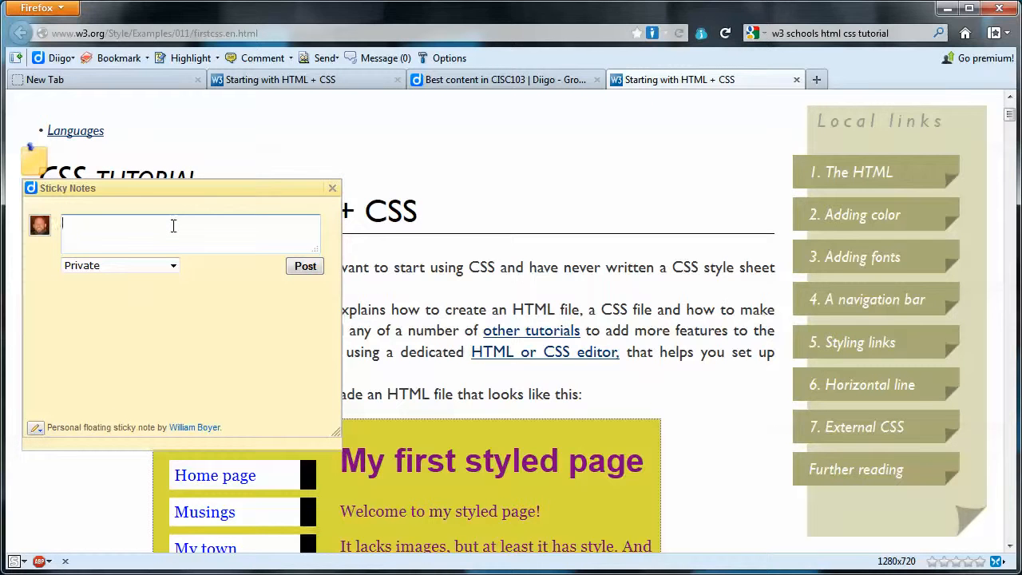
text(this is a c)
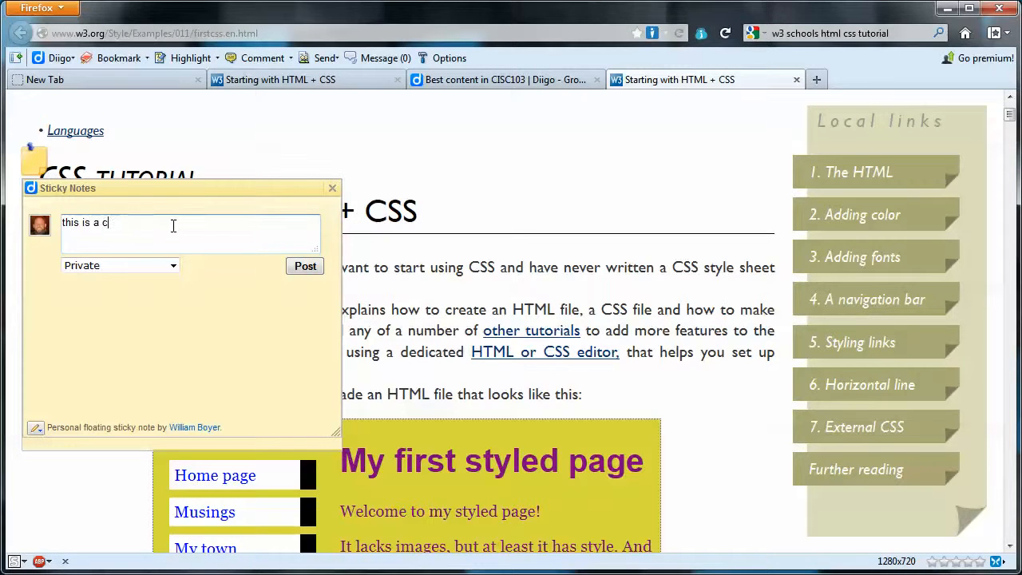
text(omment)
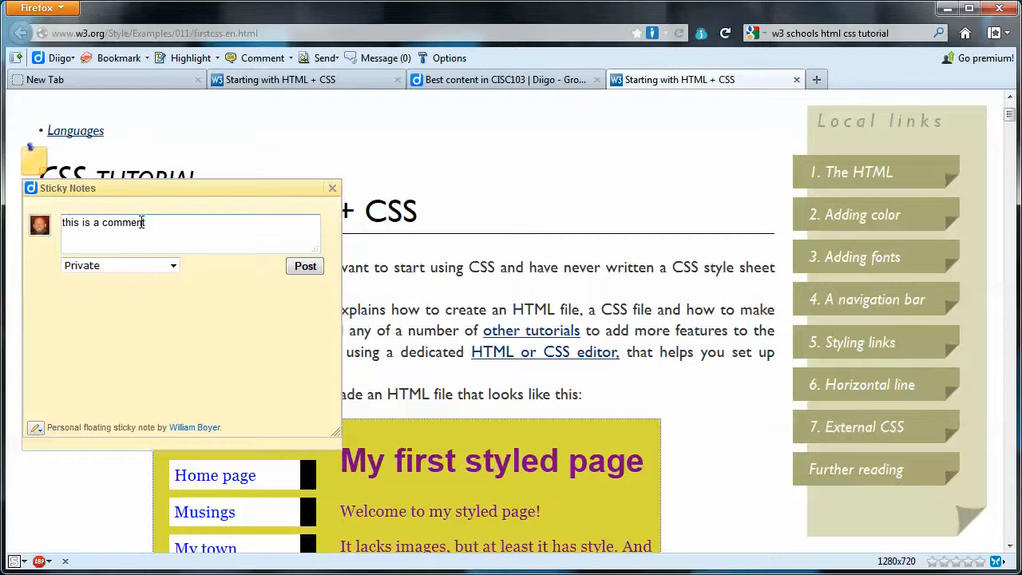
click(172, 265)
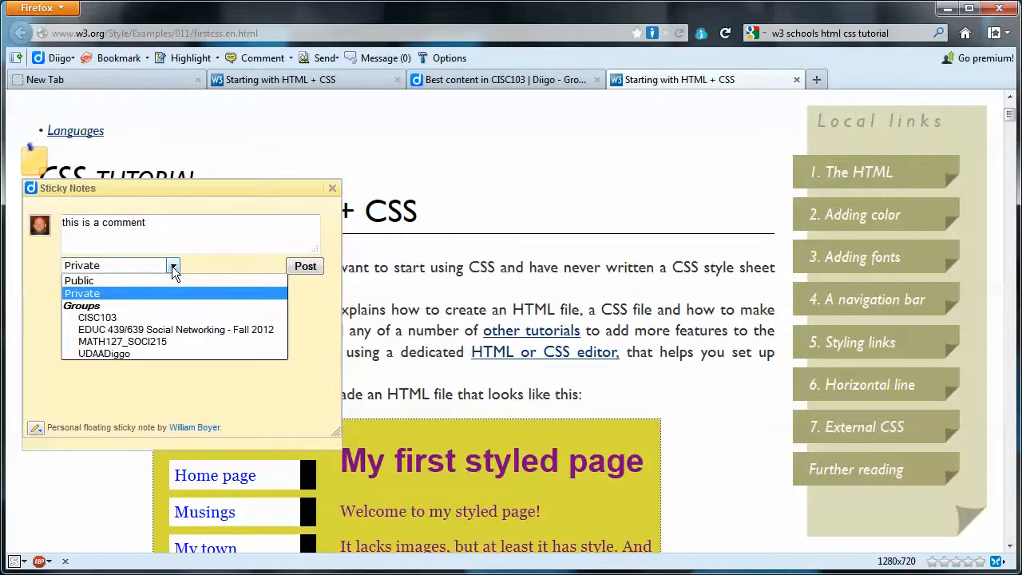
mouse_move(128, 313)
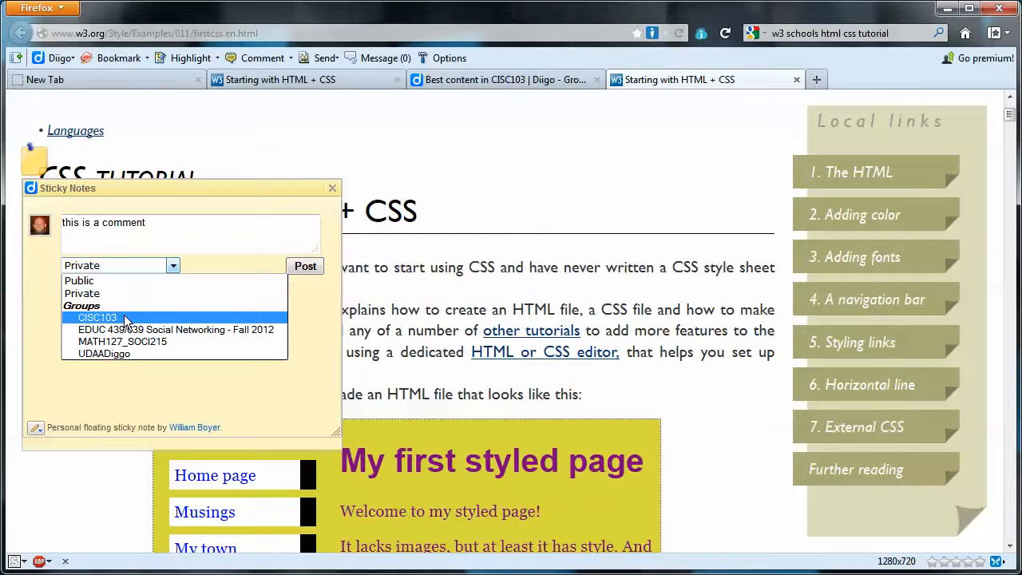
click(96, 316)
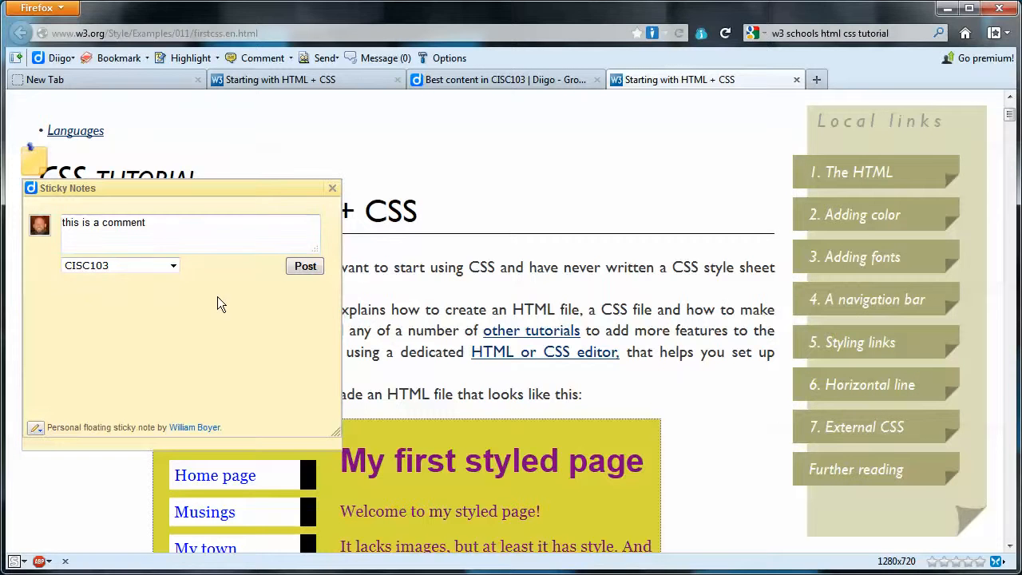
click(305, 265)
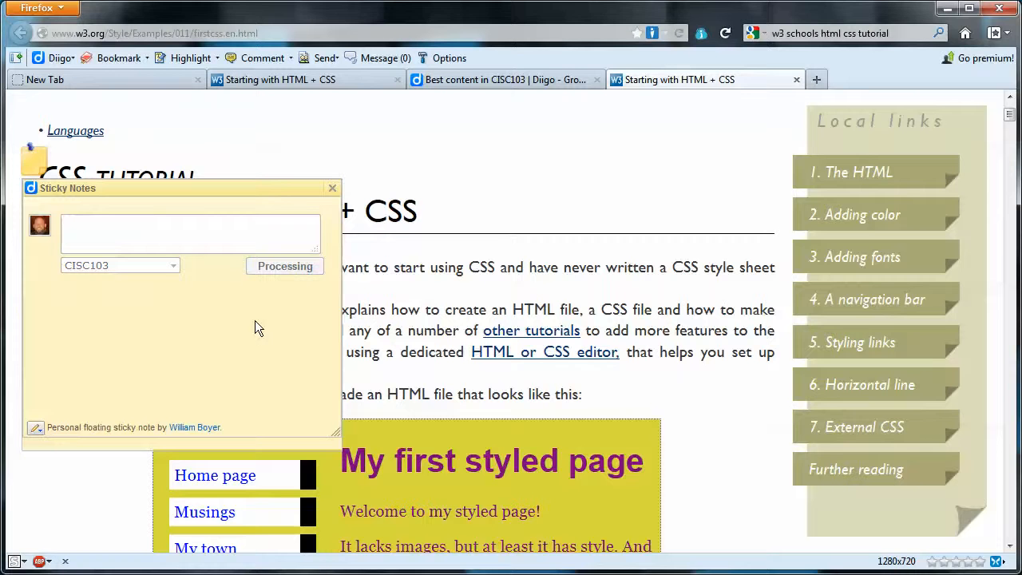
click(284, 265)
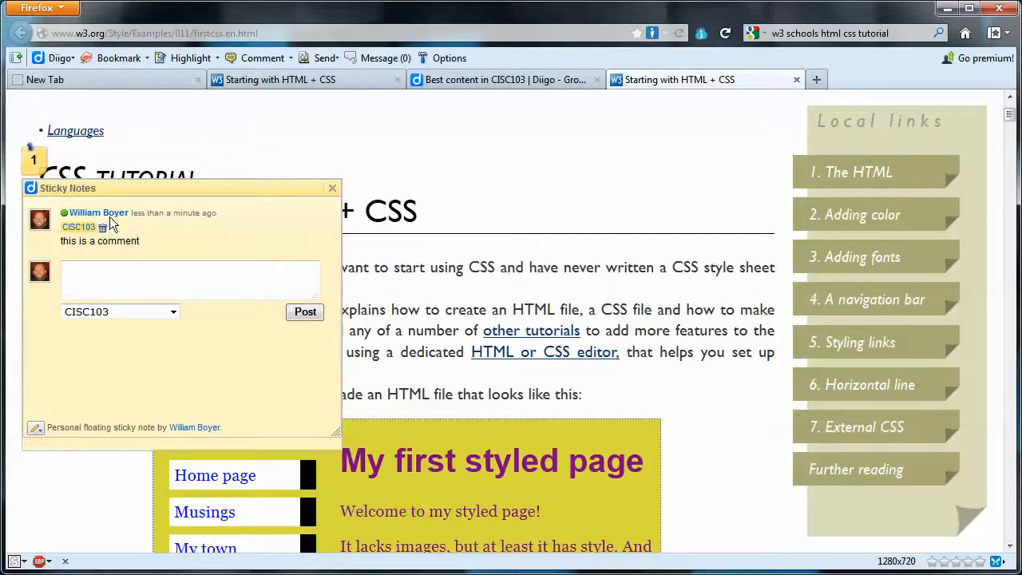
- Close the Sticky Notes panel and review the note marker beside the highlight
click(332, 188)
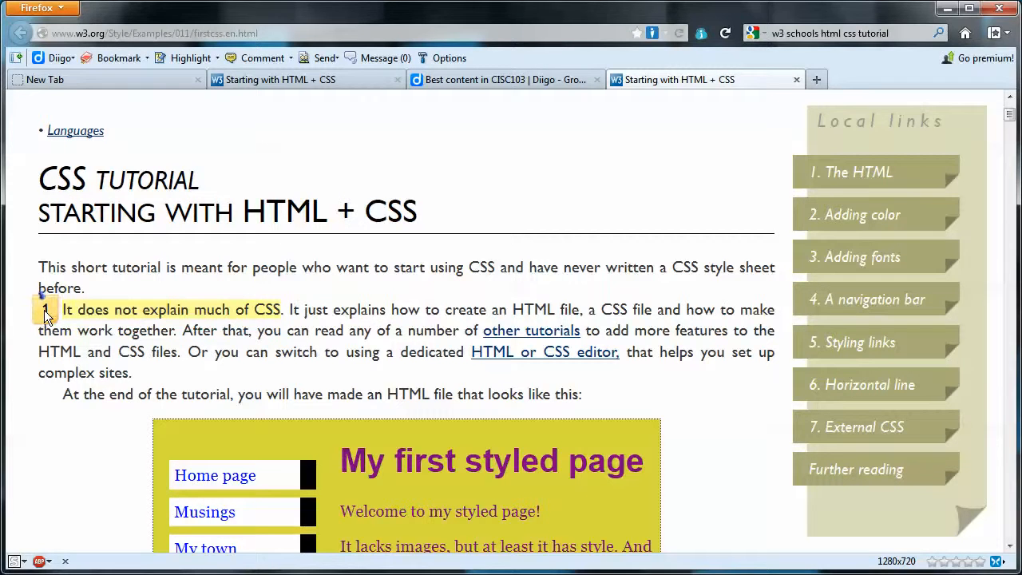
mouse_move(450, 268)
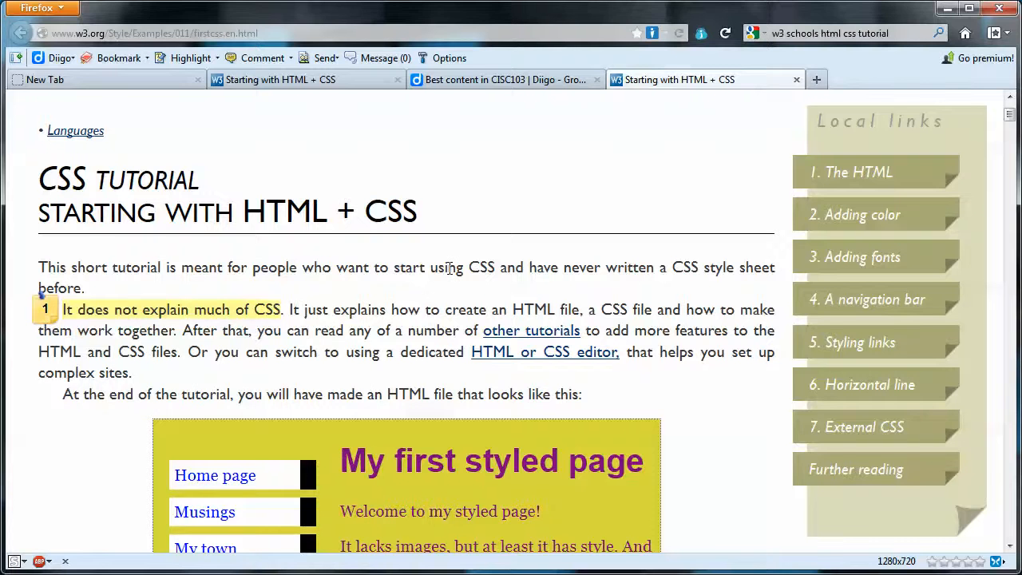
mouse_move(719, 406)
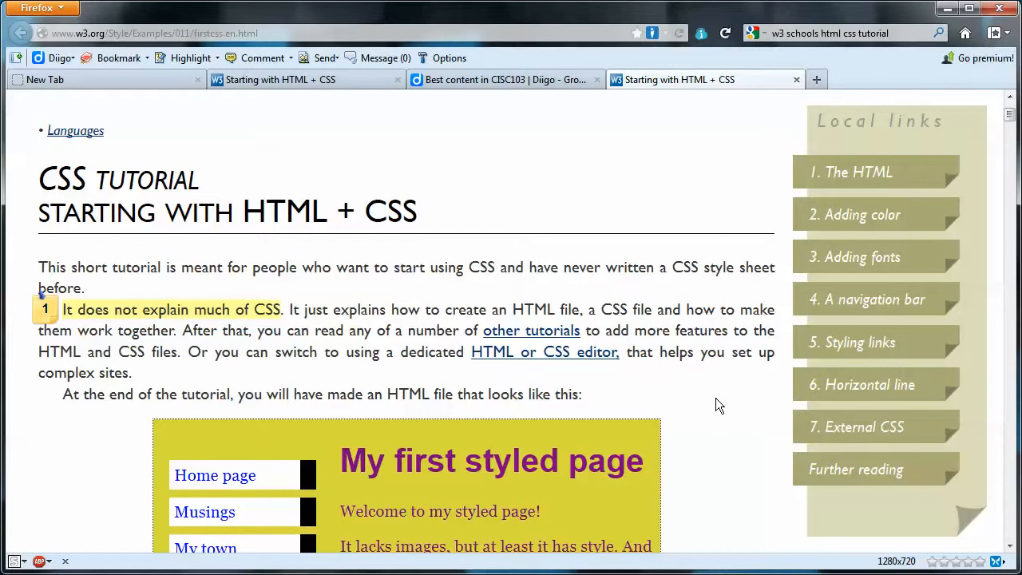
scroll(down, 3)
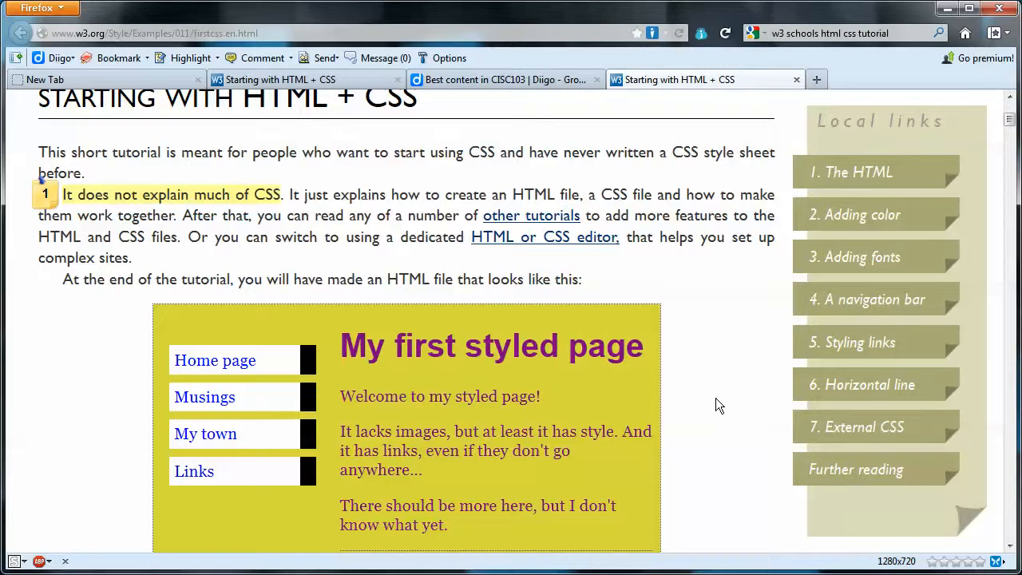
scroll(up, 3)
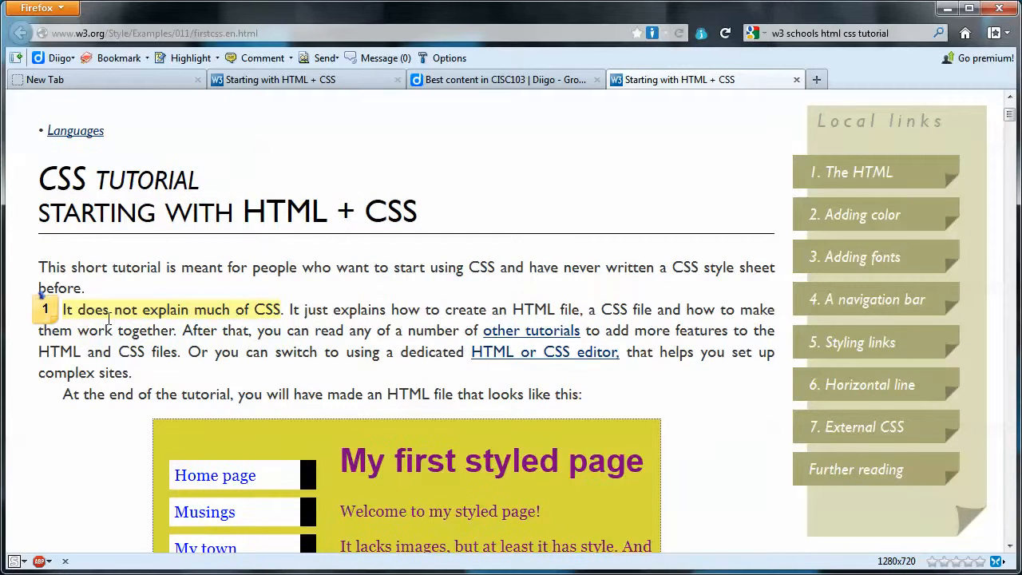
mouse_move(35, 338)
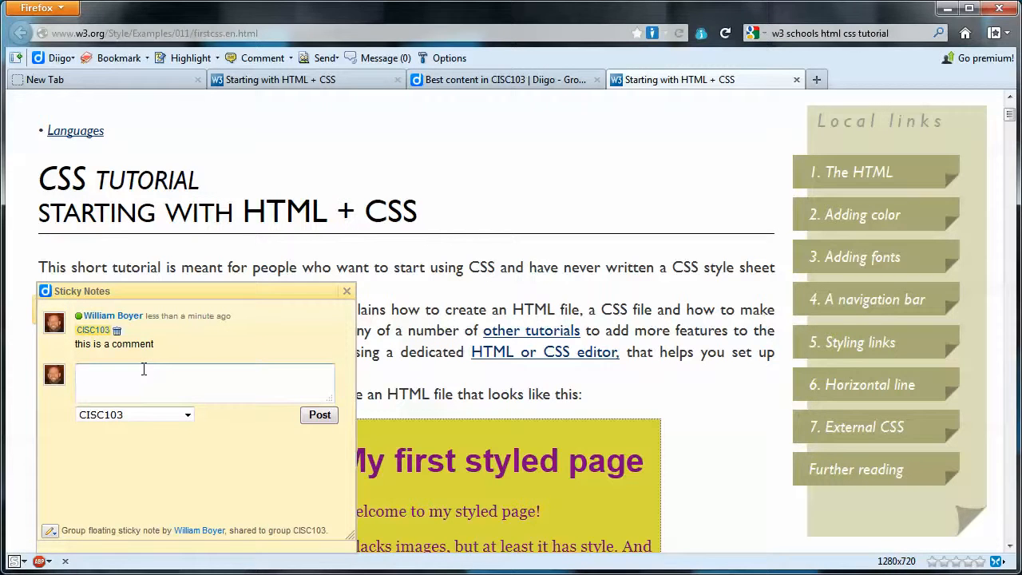
click(187, 415)
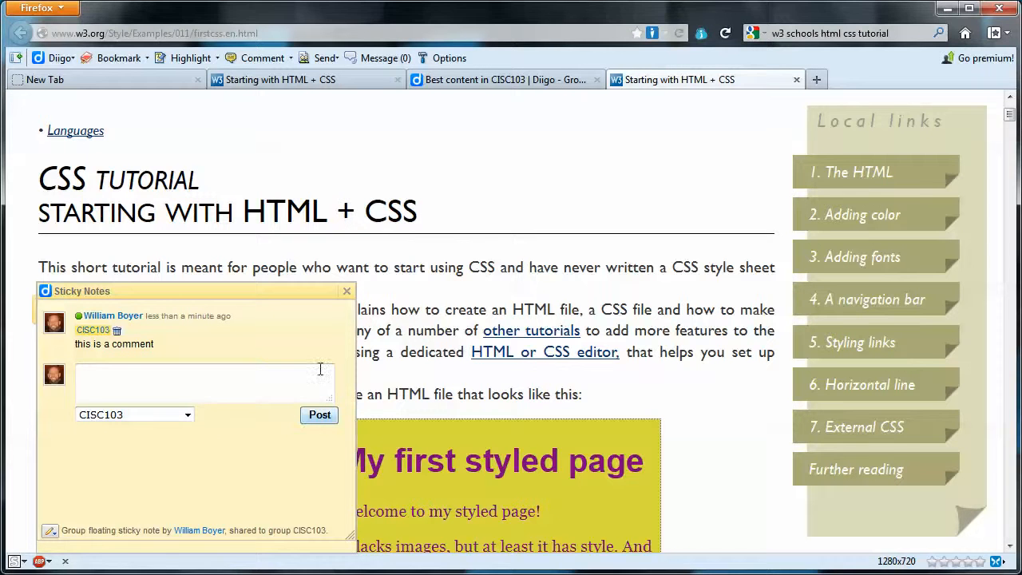
click(346, 291)
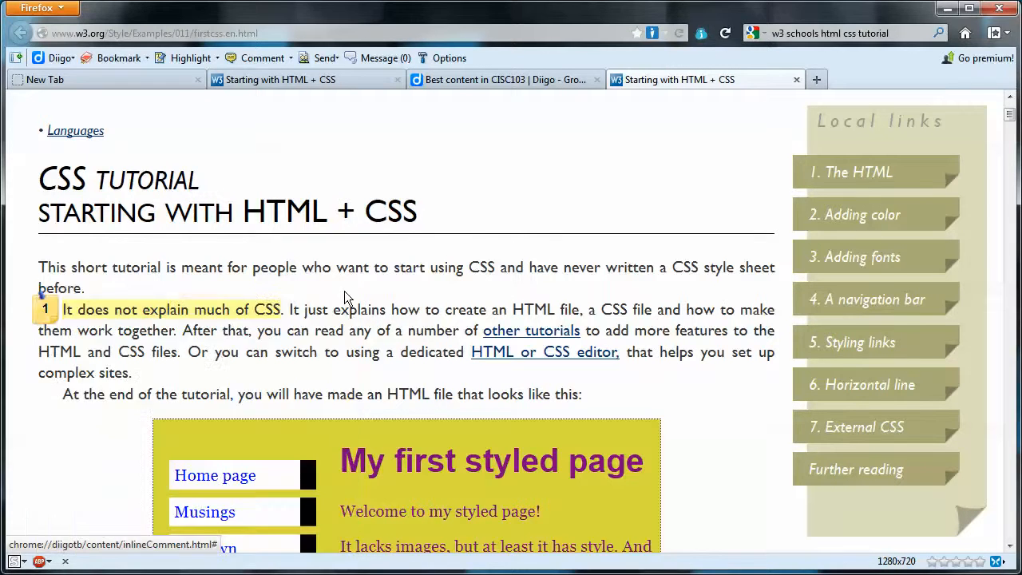
mouse_move(358, 296)
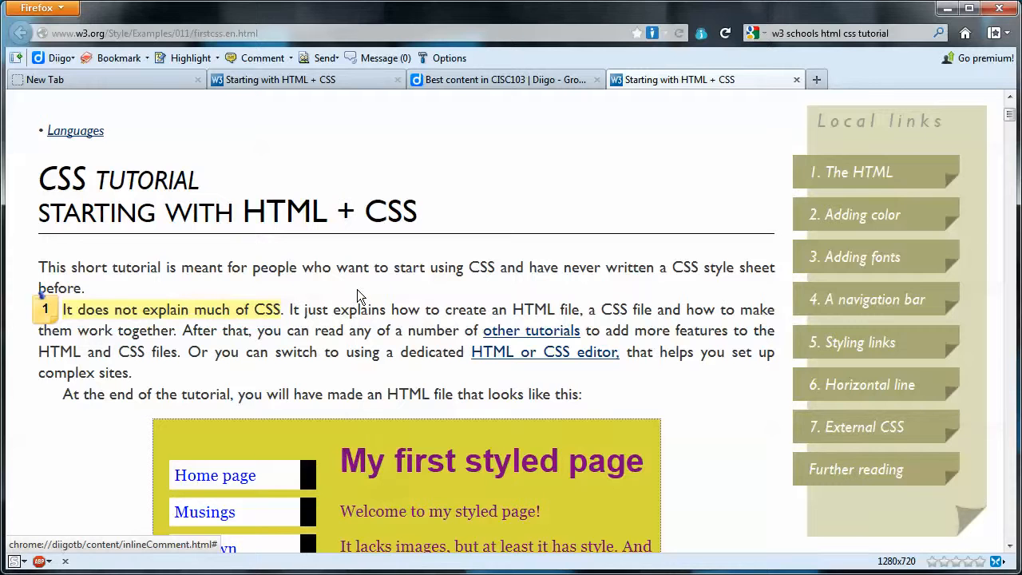
mouse_move(492, 284)
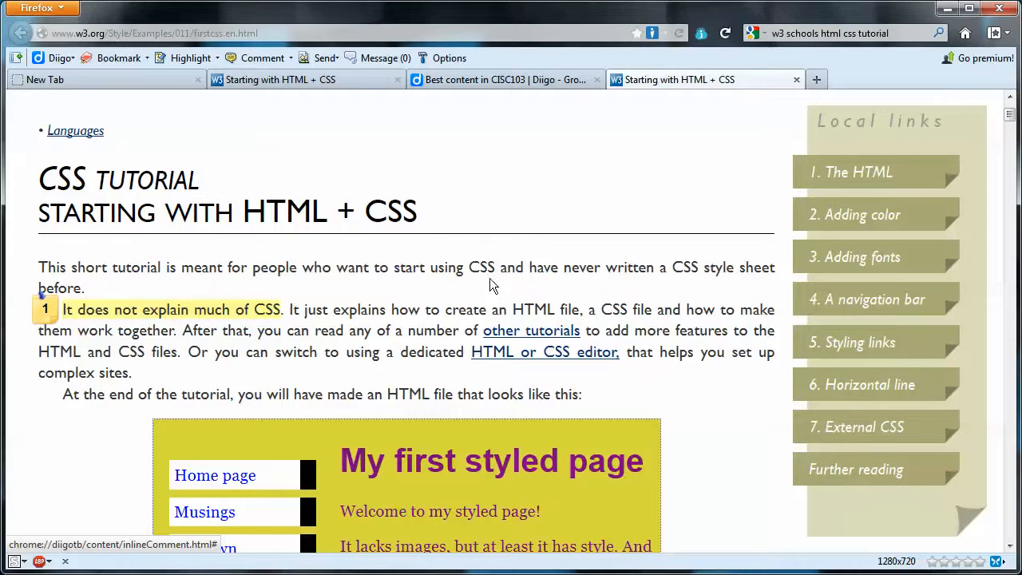
mouse_move(684, 301)
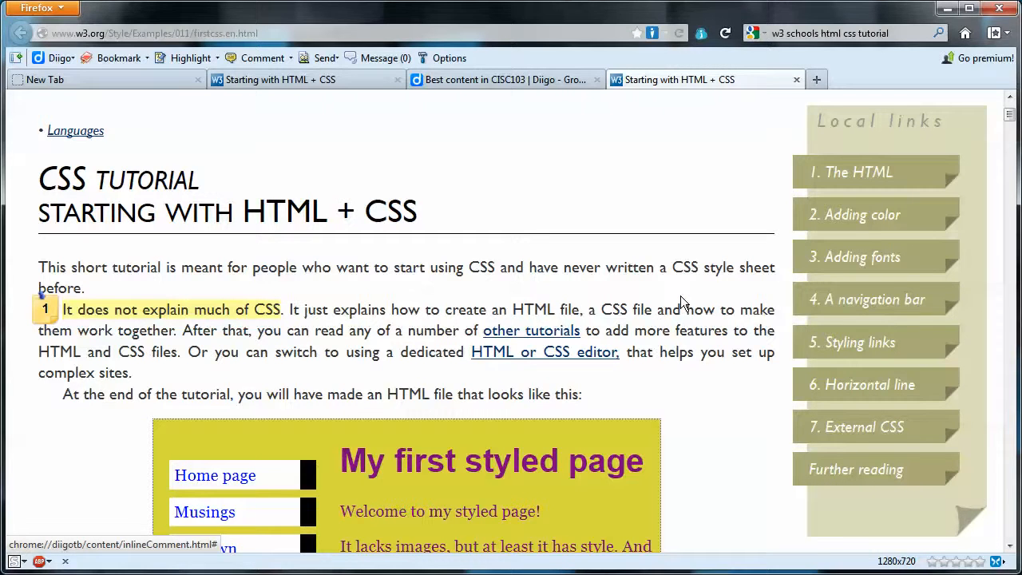
mouse_move(712, 410)
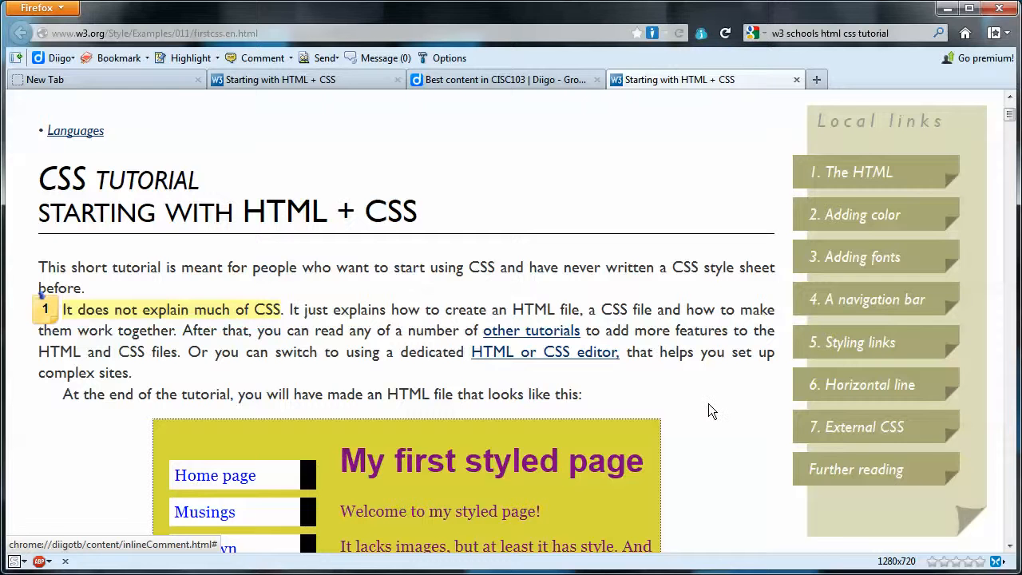